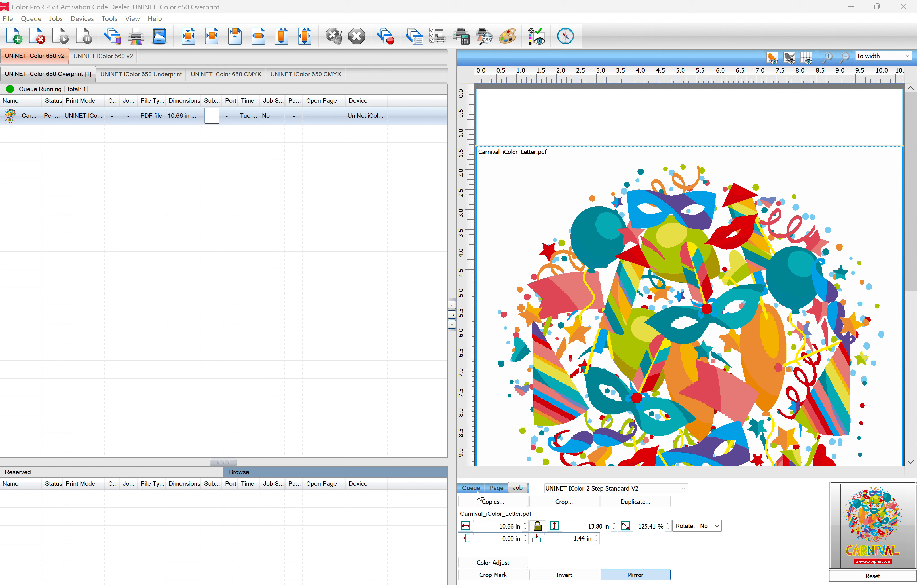
{"action": "mouse_move", "coordinate": [485, 496]}
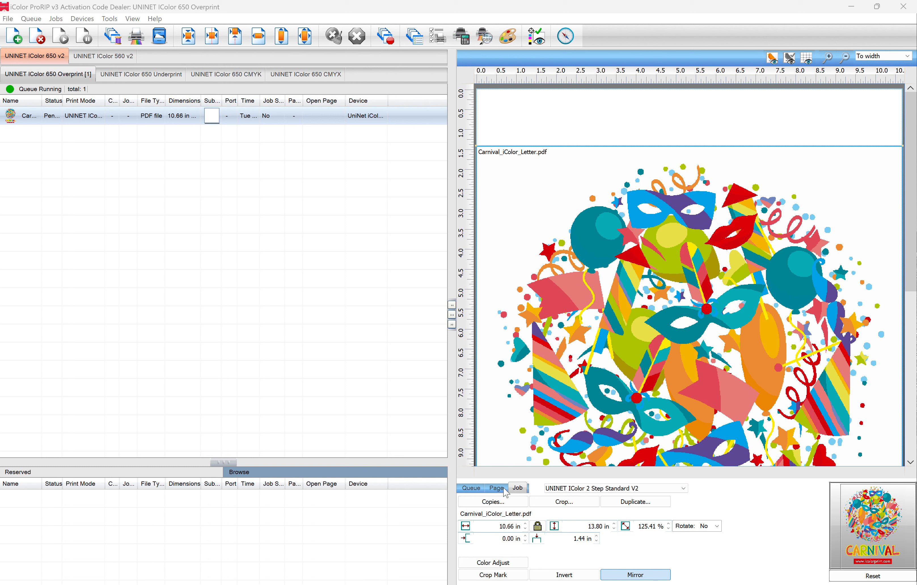
{"action": "mouse_move", "coordinate": [521, 494]}
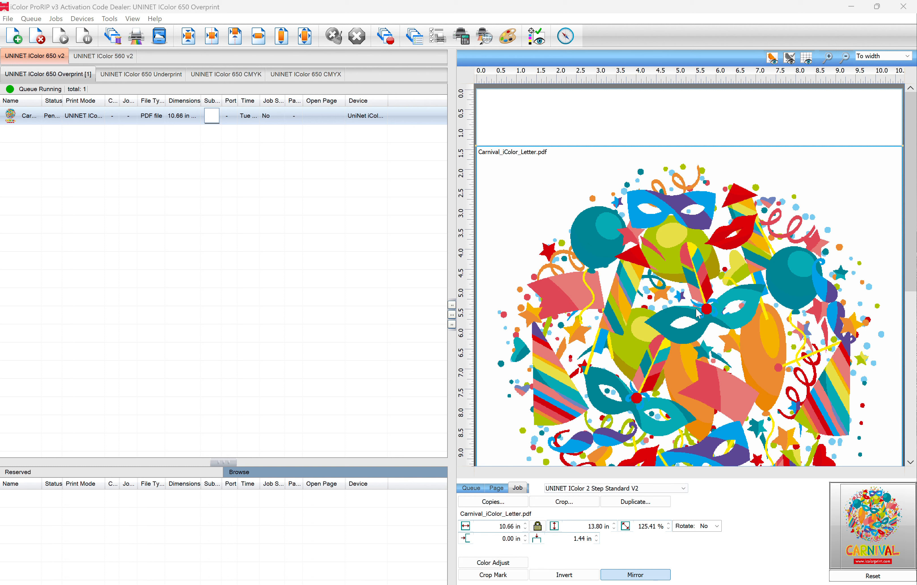
Switch between the queue settings and the Carnival job's settings, then deselect the job
{"action": "left_click", "coordinate": [614, 488]}
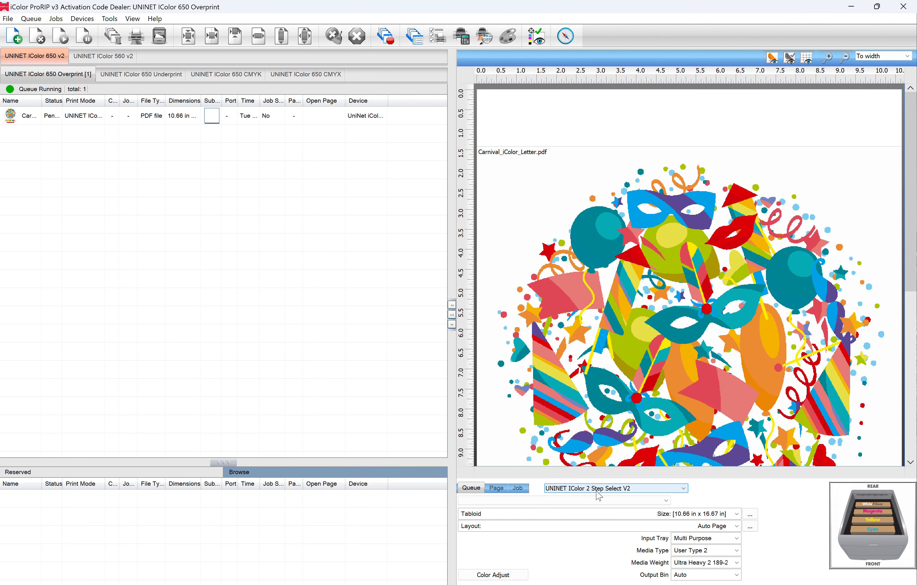
{"action": "left_click", "coordinate": [517, 487]}
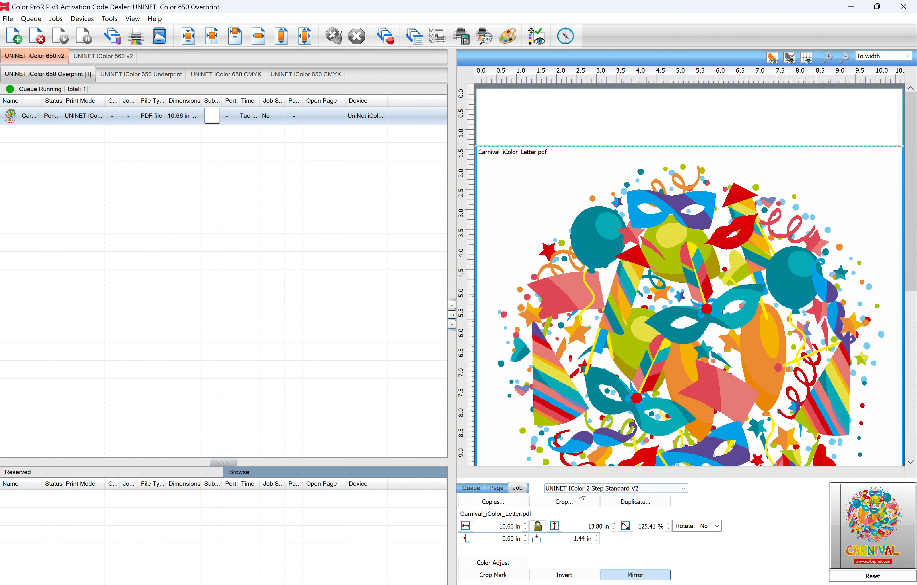
{"action": "left_click", "coordinate": [471, 488]}
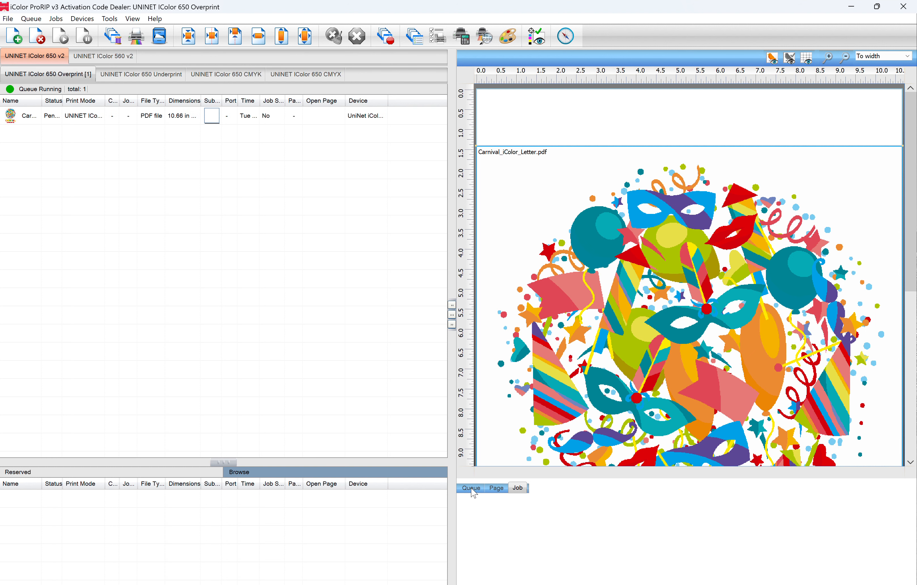
Show the queue-wide settings with the UNINET IColor 2 Step Select V2 profile, Tabloid media, Multi Purpose tray
{"action": "left_click", "coordinate": [496, 488]}
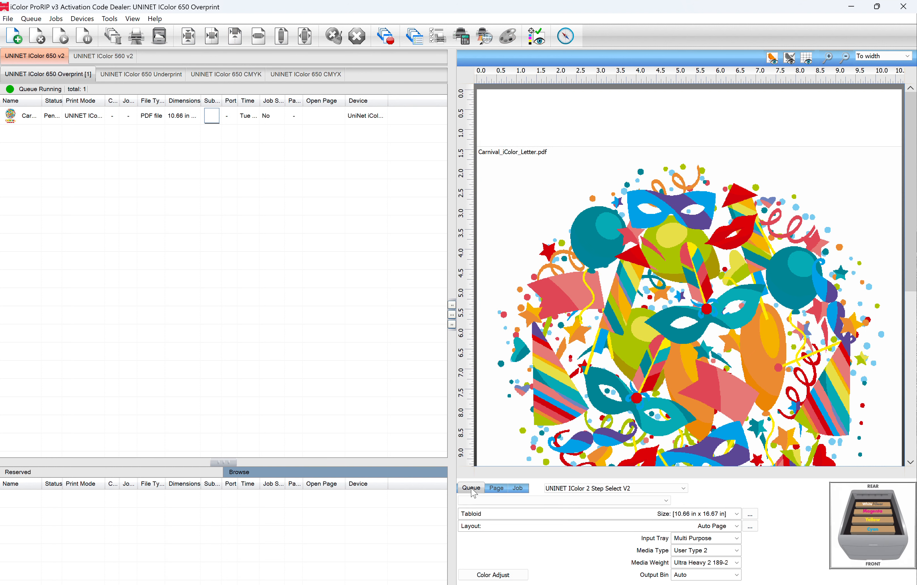
{"action": "mouse_move", "coordinate": [615, 488]}
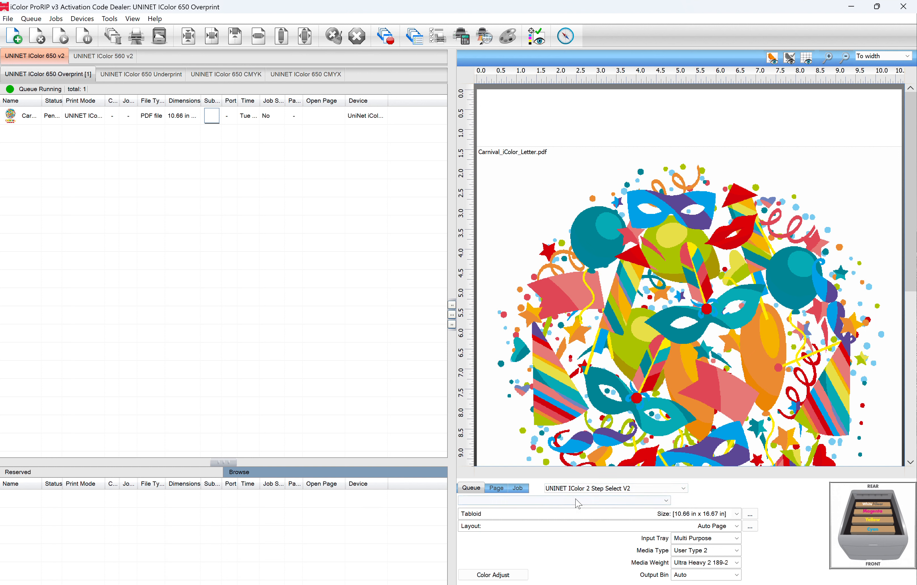
{"action": "mouse_move", "coordinate": [614, 488]}
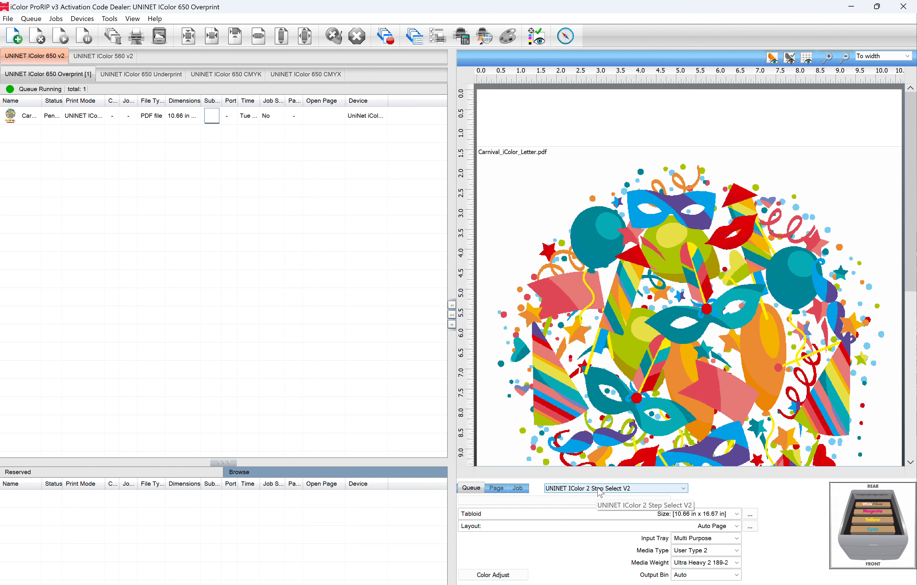
Review the queue profile list unchanged, then select Carnival to show its 2 Step Standard V2 profile
{"action": "left_click", "coordinate": [613, 488]}
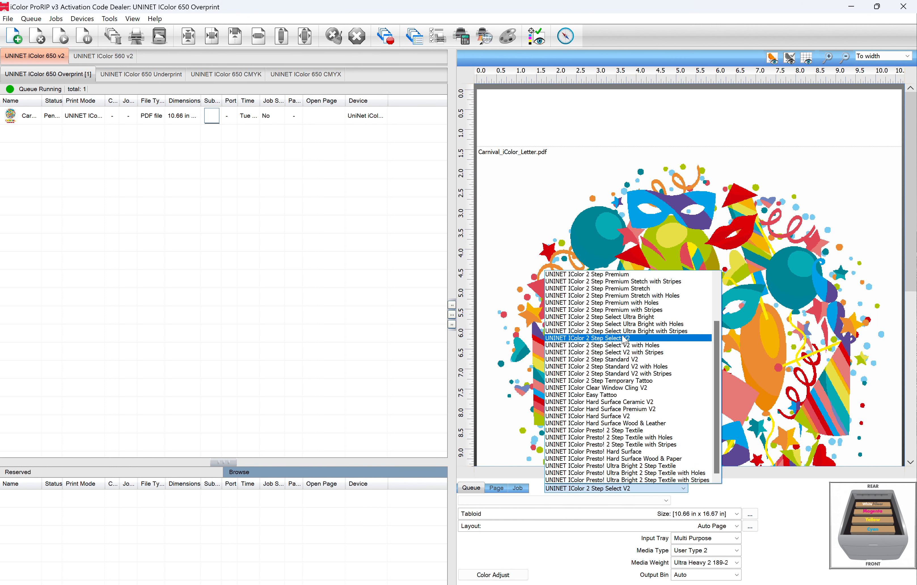
{"action": "left_click", "coordinate": [586, 338]}
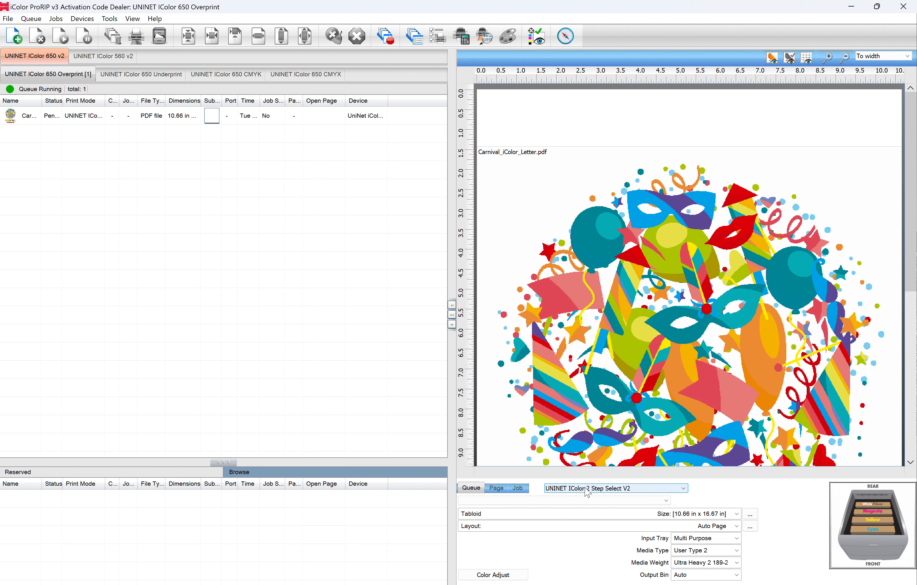
{"action": "left_click", "coordinate": [516, 488]}
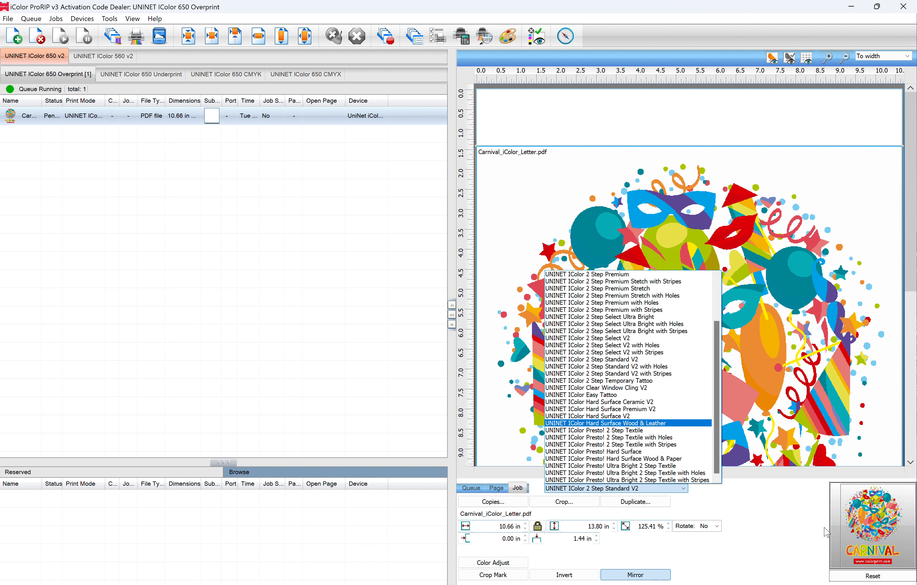
{"action": "left_click", "coordinate": [611, 488]}
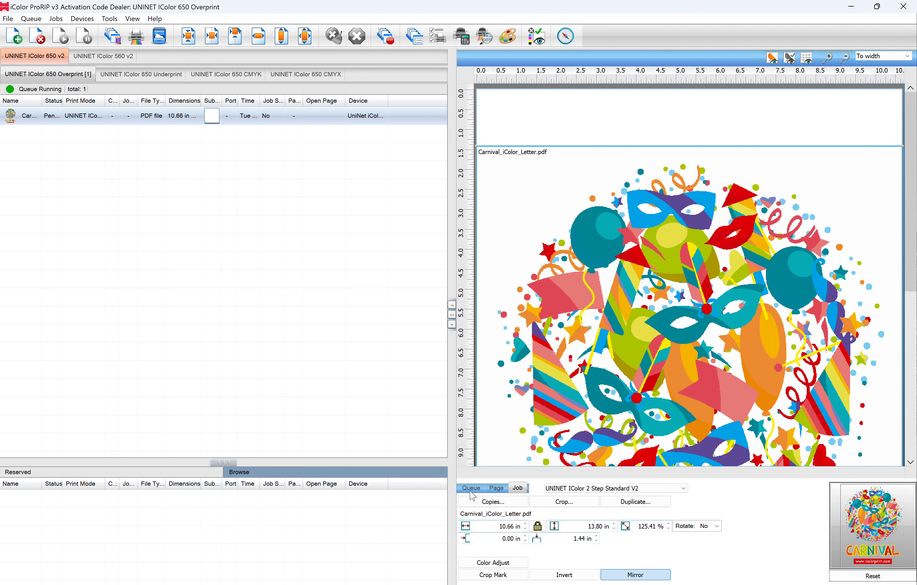